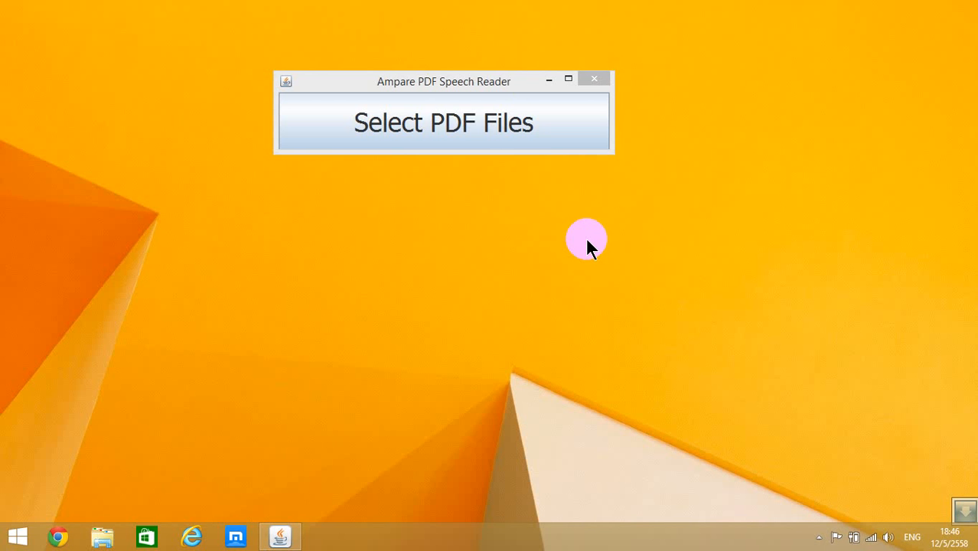
mouse_move(434, 180)
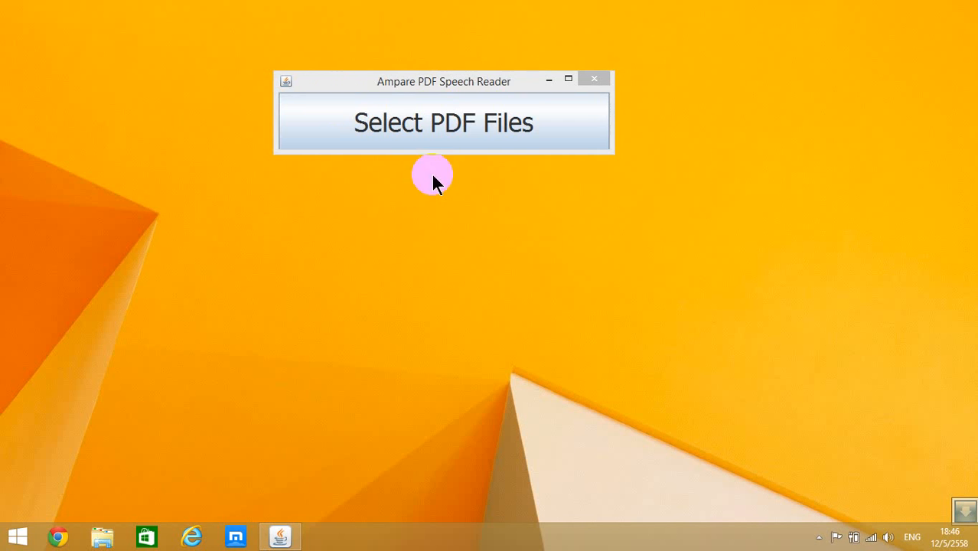
mouse_move(619, 222)
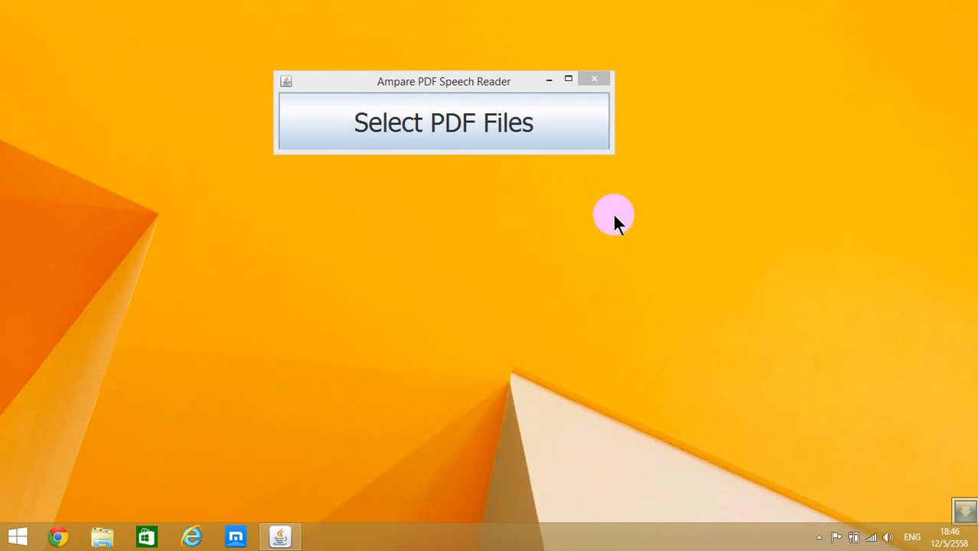
mouse_move(498, 17)
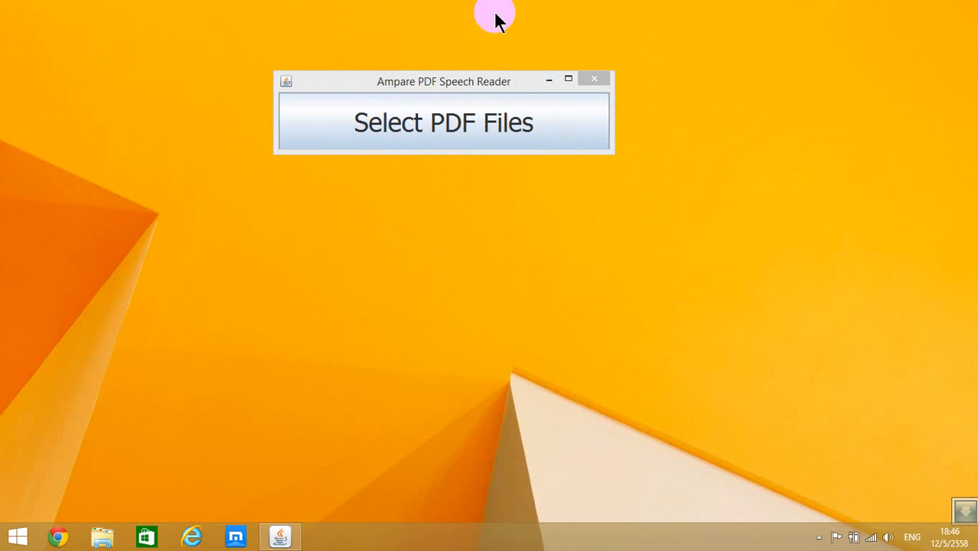
mouse_move(520, 153)
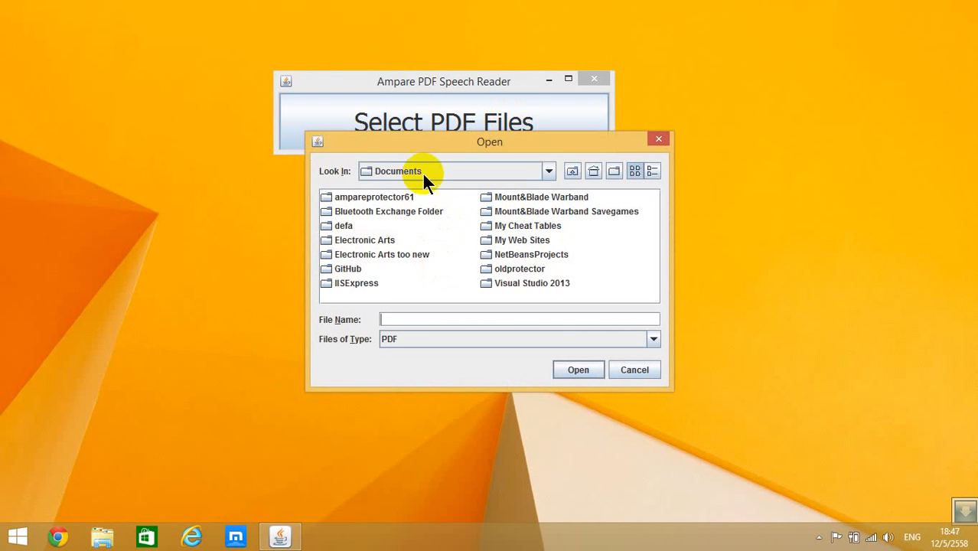
mouse_move(429, 200)
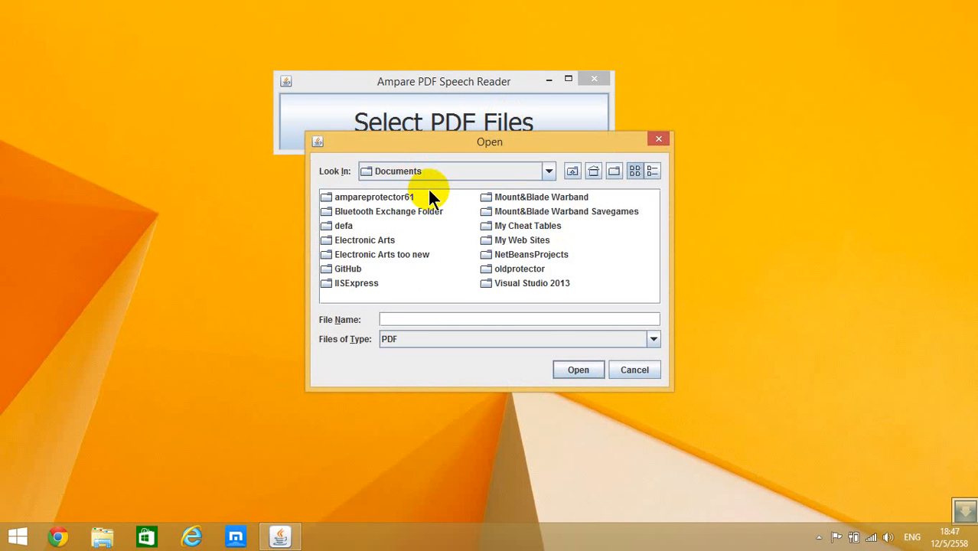
mouse_move(425, 240)
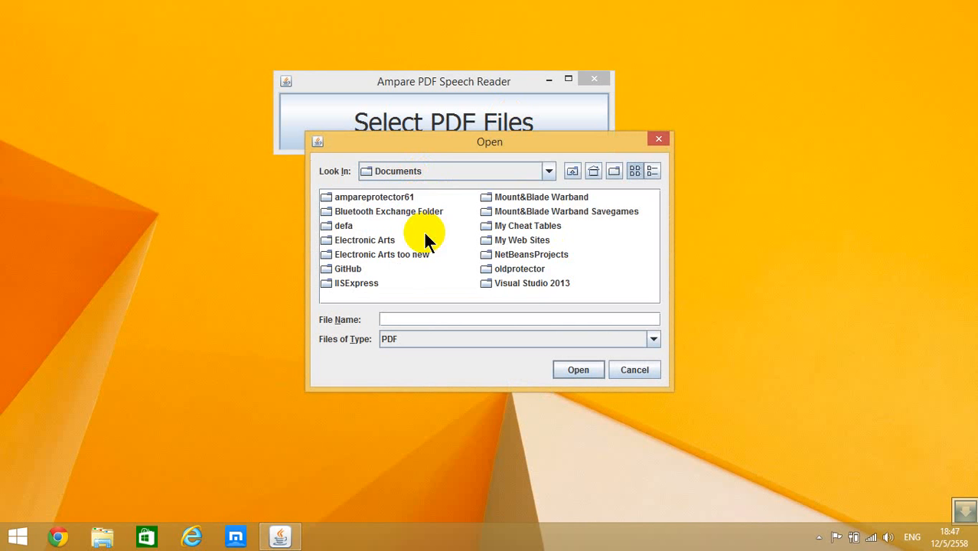
Select the PDF in the Documents folder to convert it to speech
left_click(548, 171)
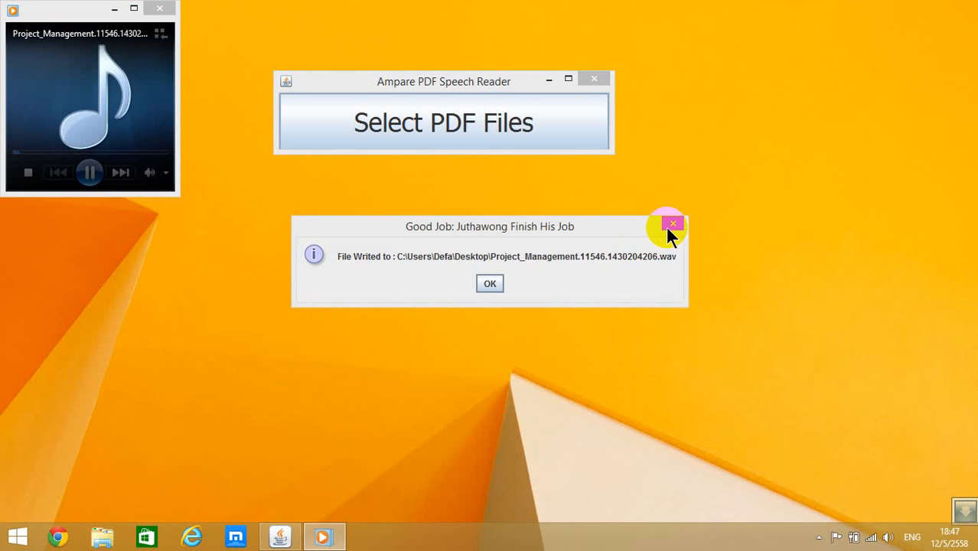
Close the 'Good Job' notice about the WAV saved to the Desktop
left_click(671, 224)
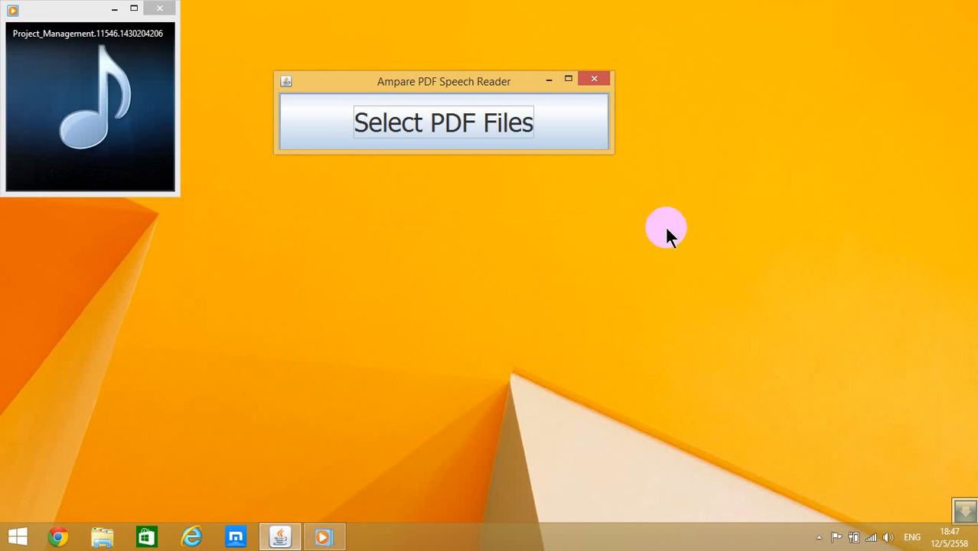